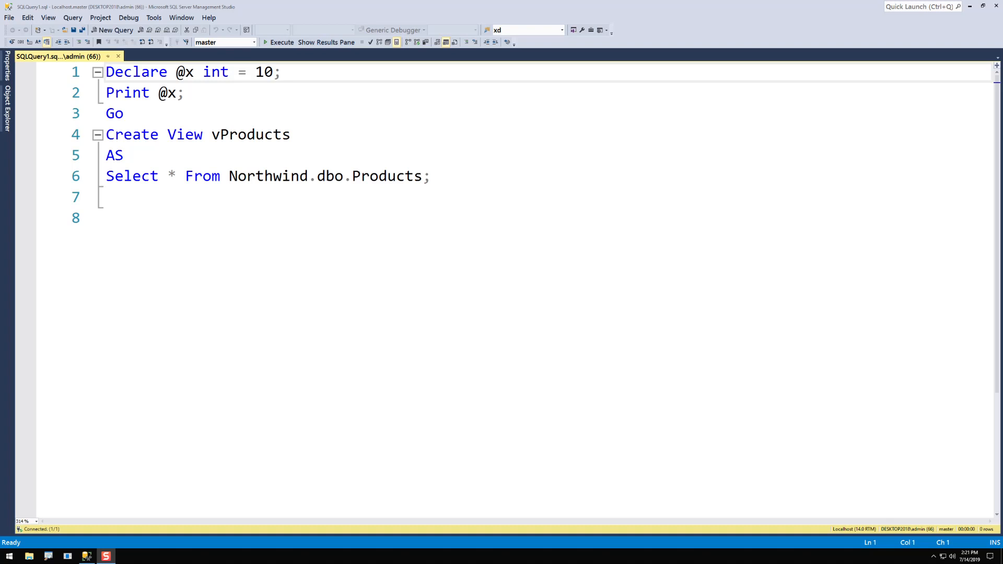
Execute the Declare and Print @x lines so the batch prints 10.
left_click_drag(107, 72, 184, 93)
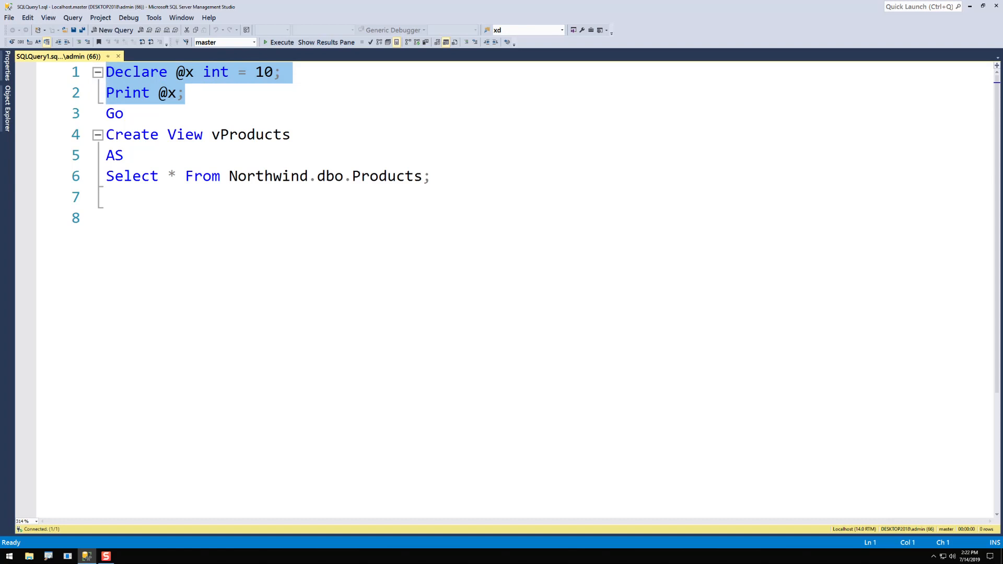
left_click(167, 93)
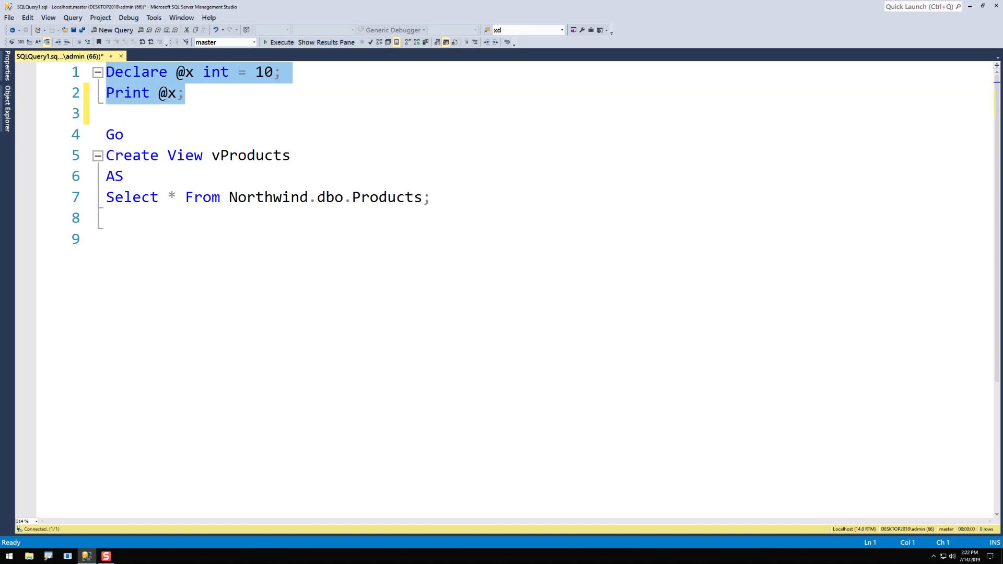
left_click(183, 93)
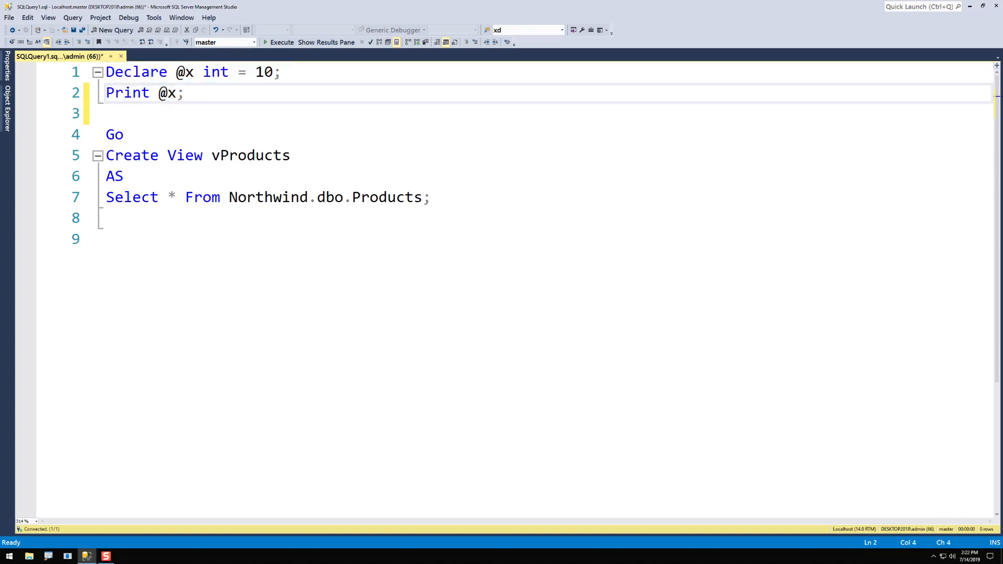
left_click(280, 42)
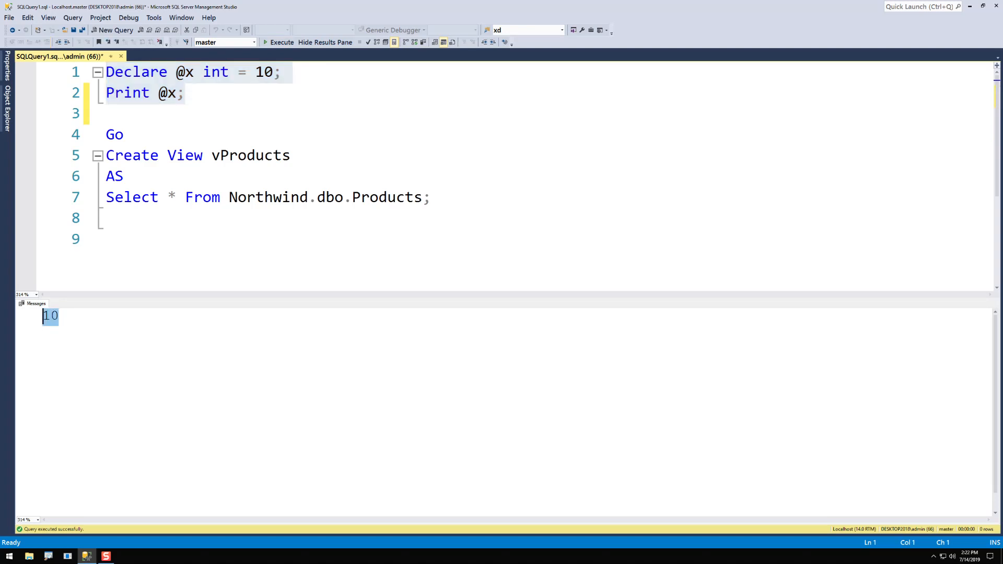
Select the Go and Create View lines to remove them from the script.
left_click_drag(107, 72, 184, 93)
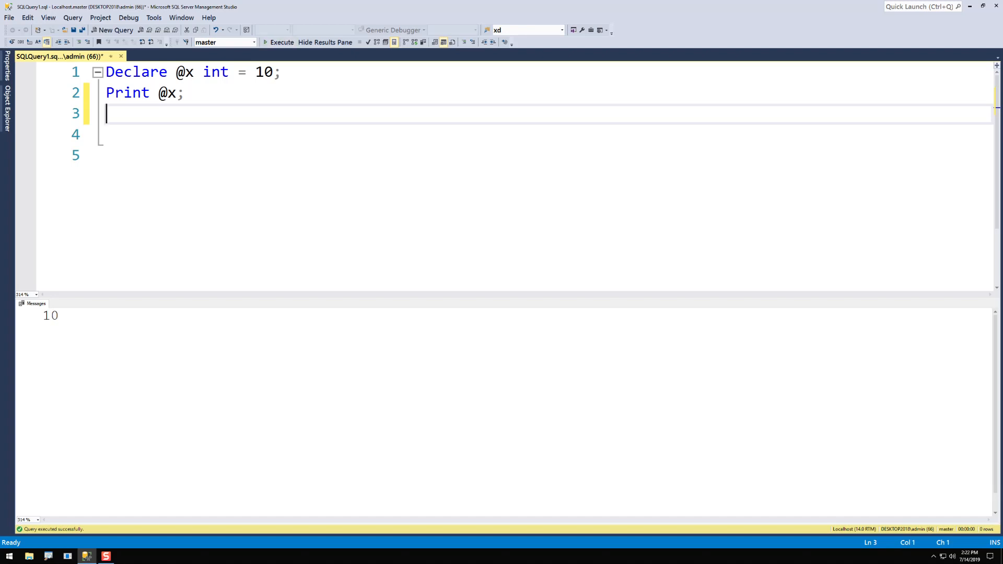
Add a Go line after Print @x followed by a second Print @x; statement.
key("ctrl+a")
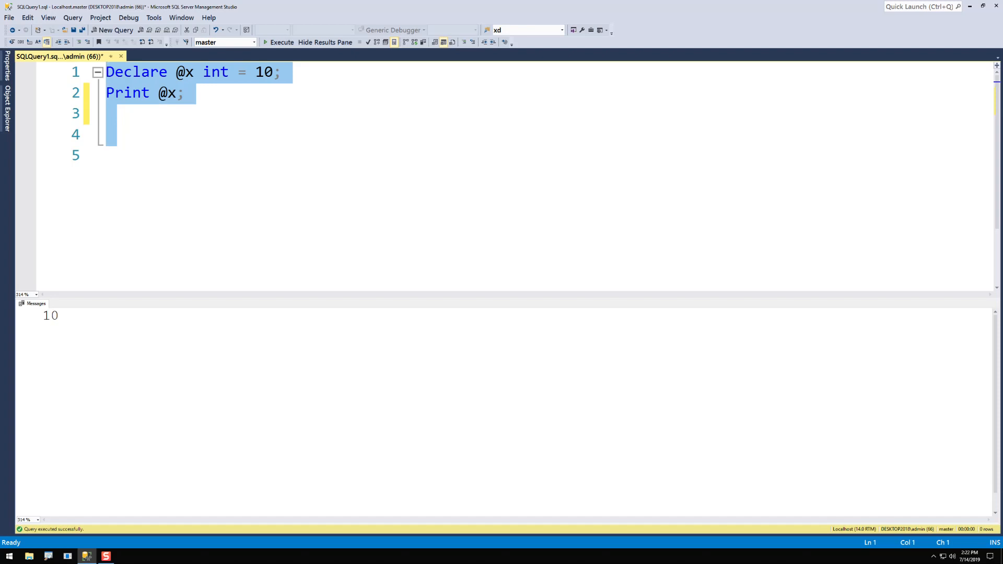
type("Go")
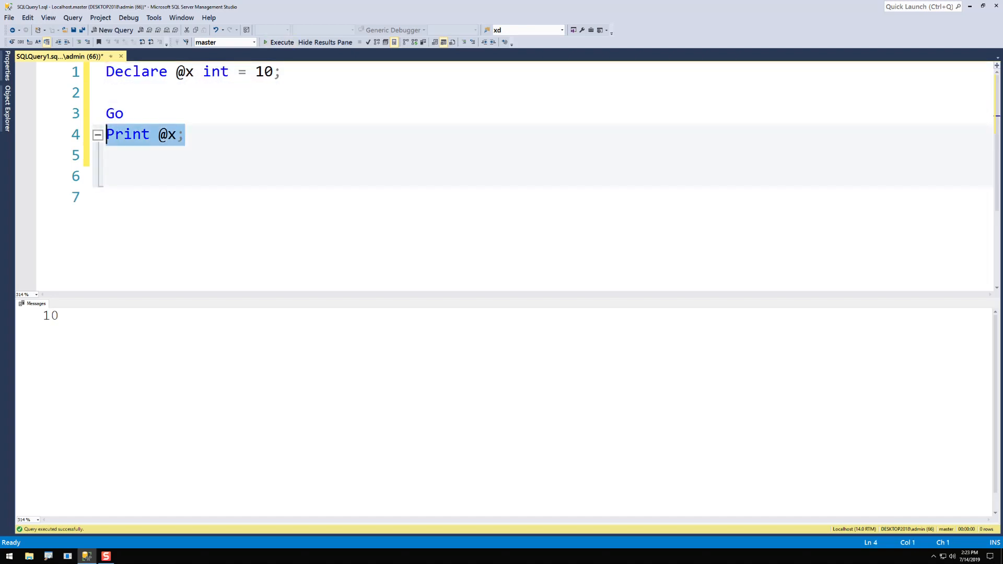
type("Print @x;")
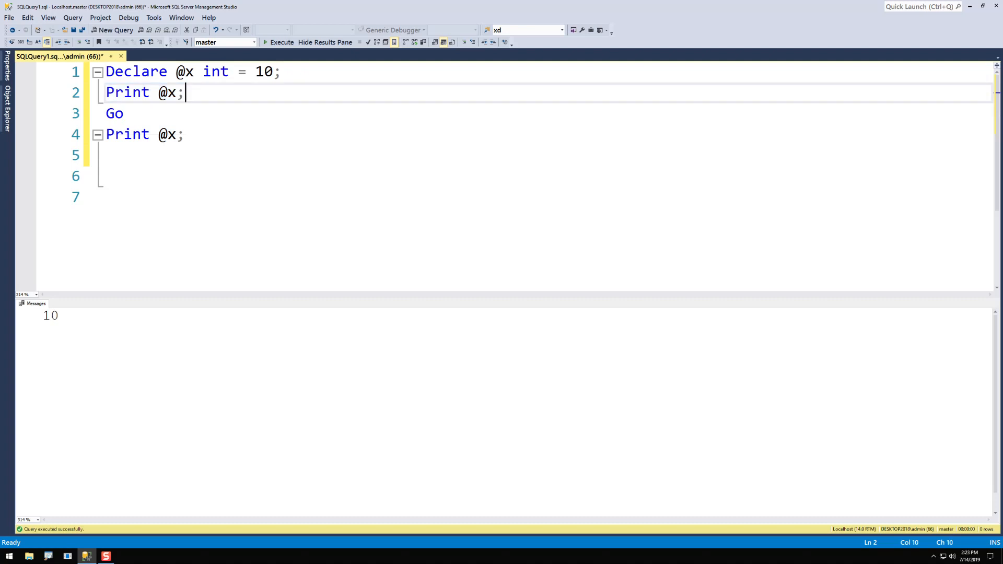
Execute the whole script, raising the 'Must declare the scalar variable @x' error.
left_click_drag(186, 92, 105, 71)
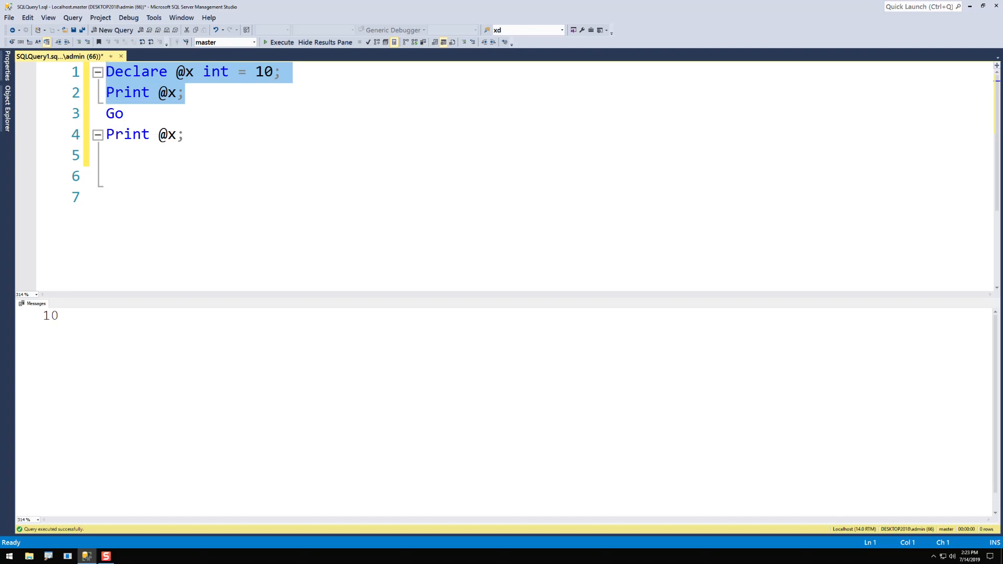
left_click(184, 135)
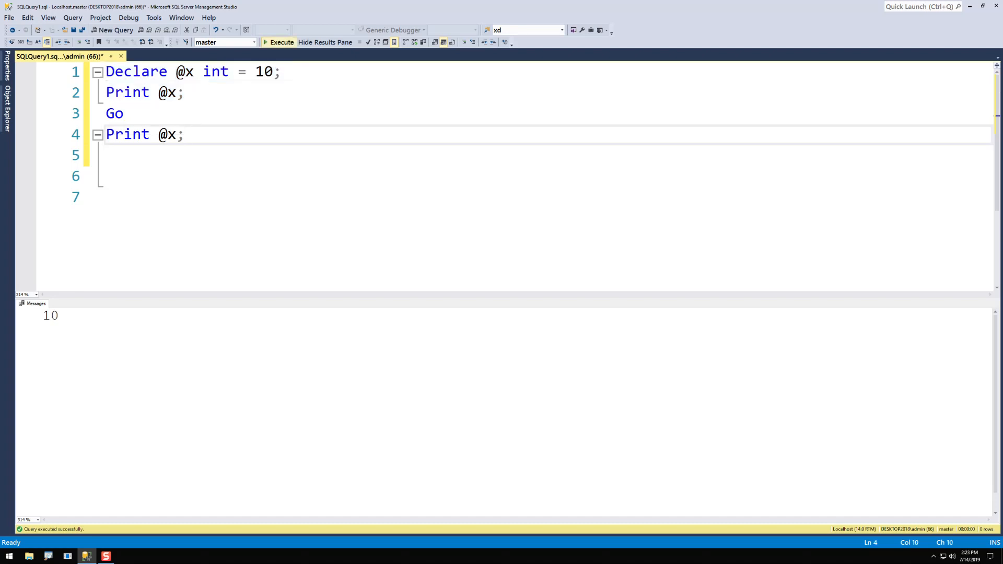
left_click(278, 41)
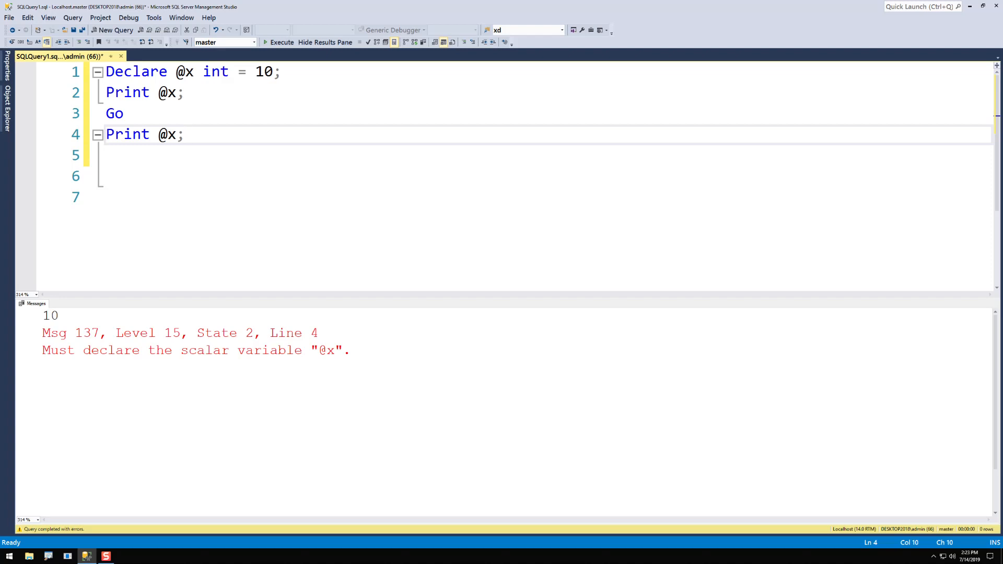
left_click(183, 135)
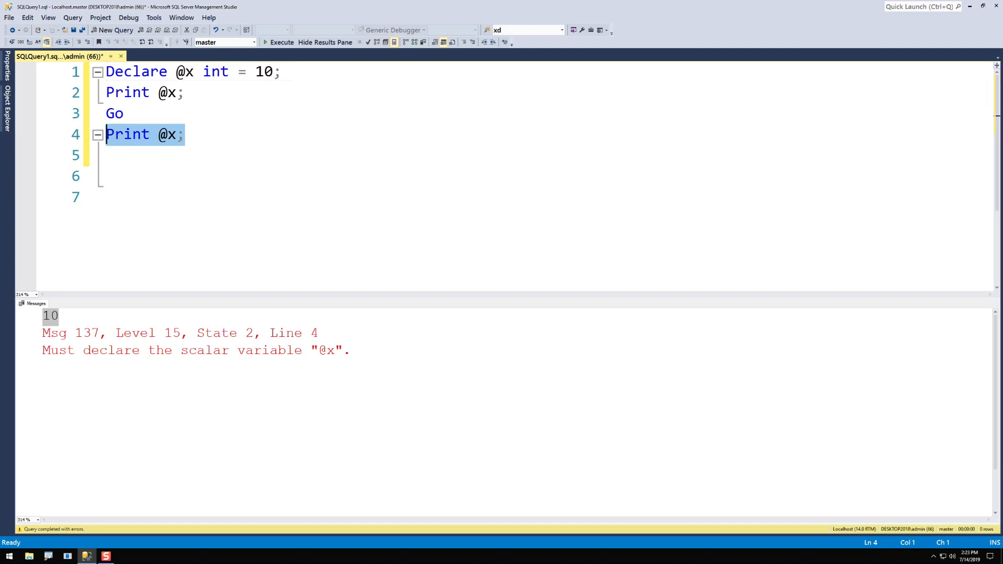
Delete the Go so both prints output 10, then reinsert Go before the vProducts view.
key("Delete")
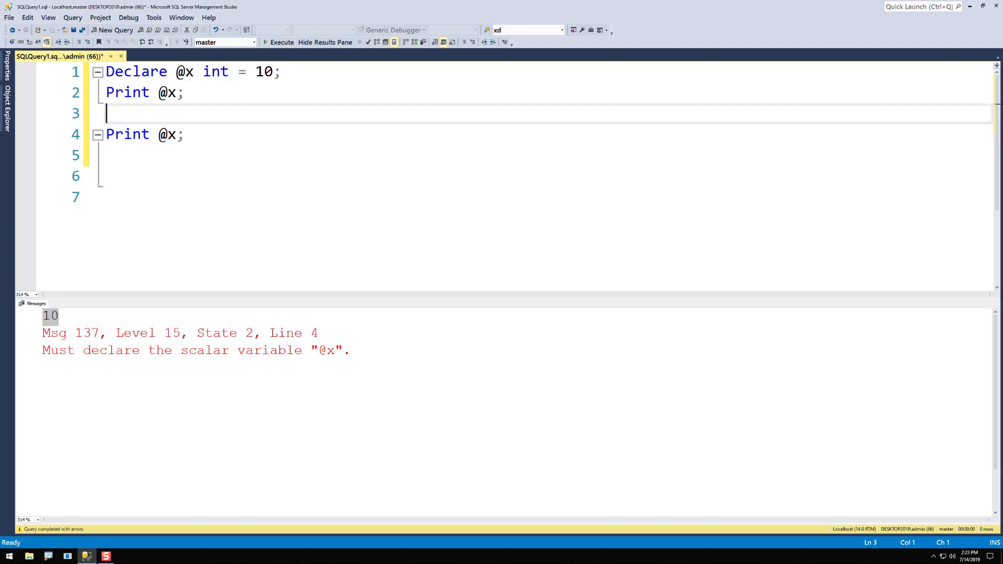
left_click(281, 42)
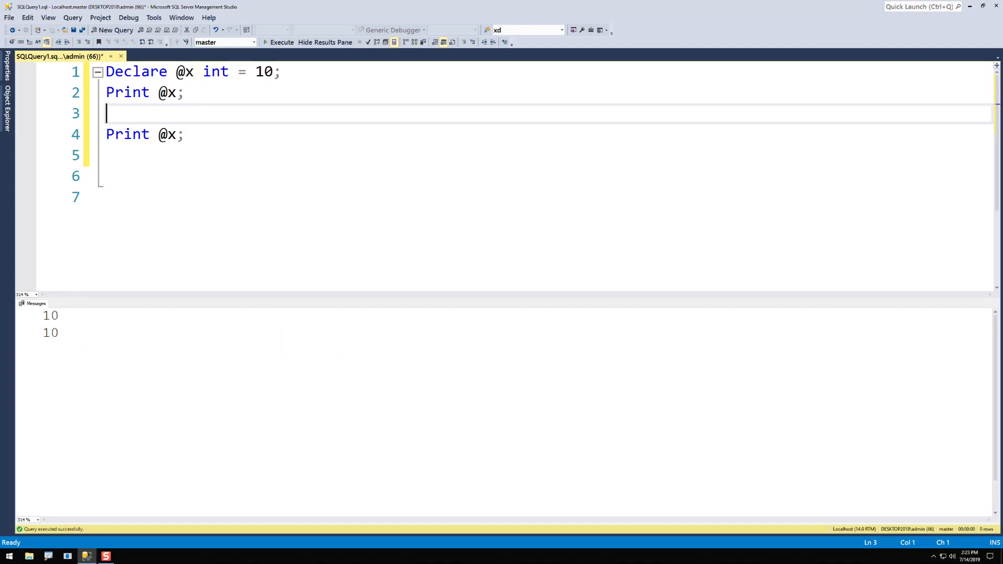
type("Go")
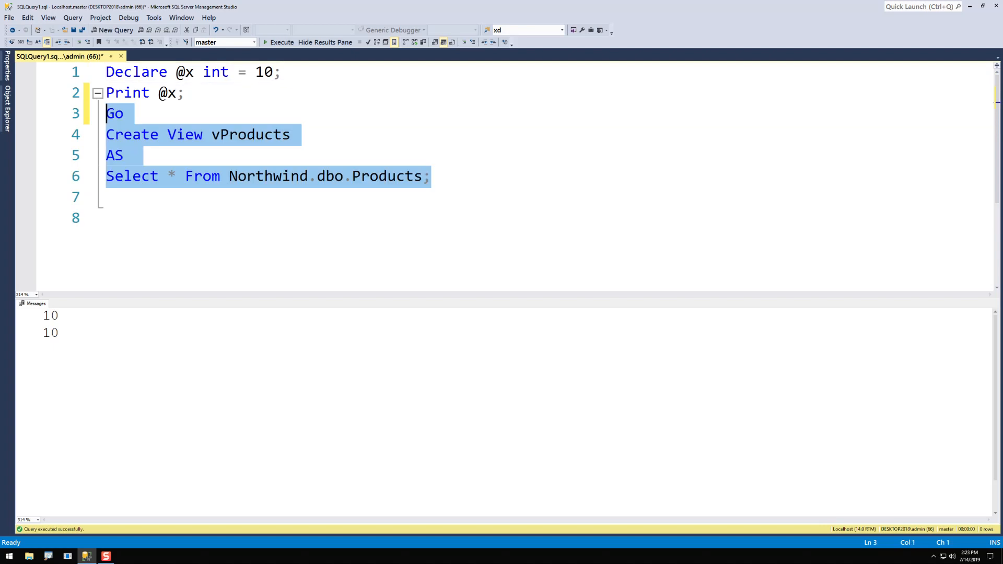
Execute the Create View vProducts batch on its own successfully.
left_click(133, 155)
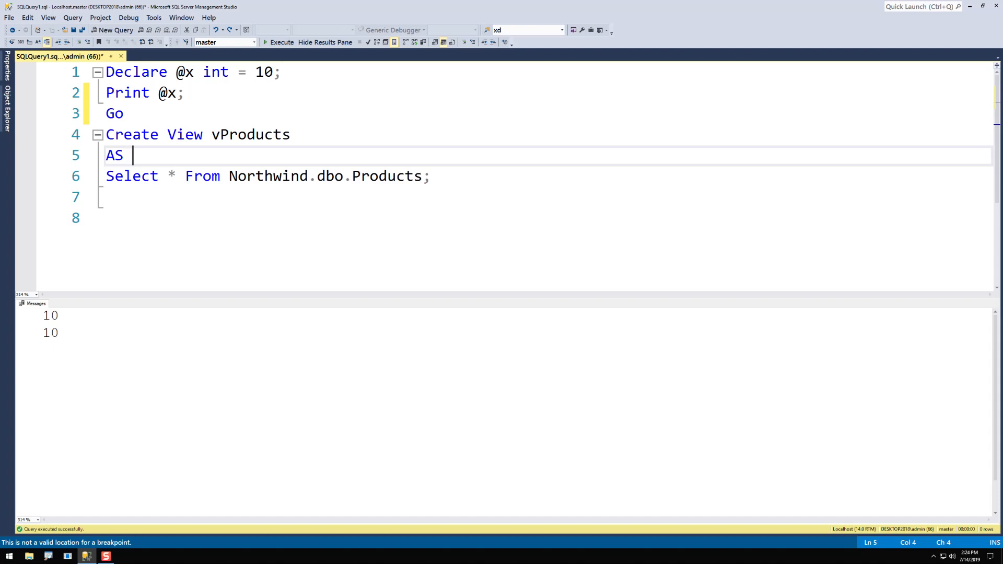
double_click(113, 113)
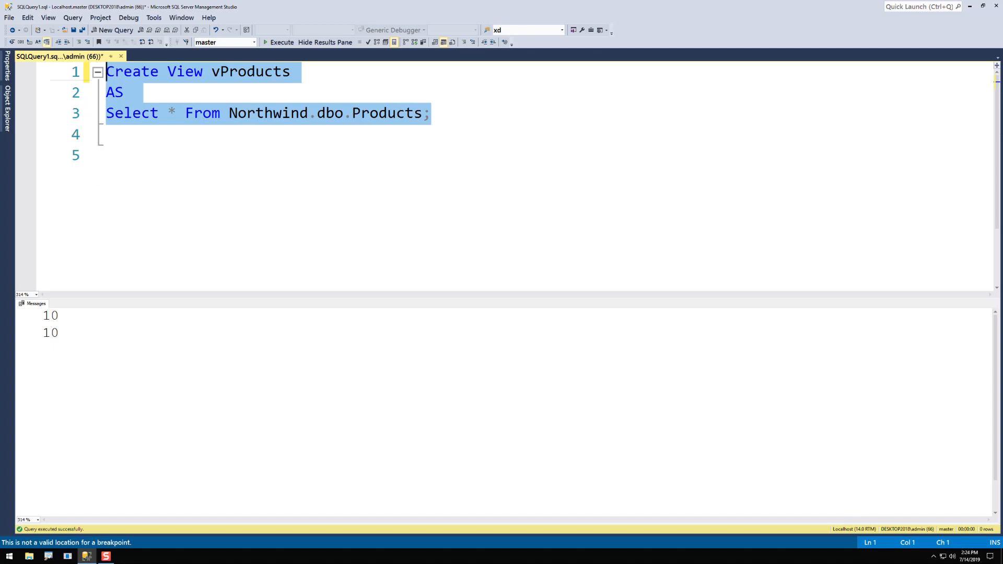
left_click(281, 42)
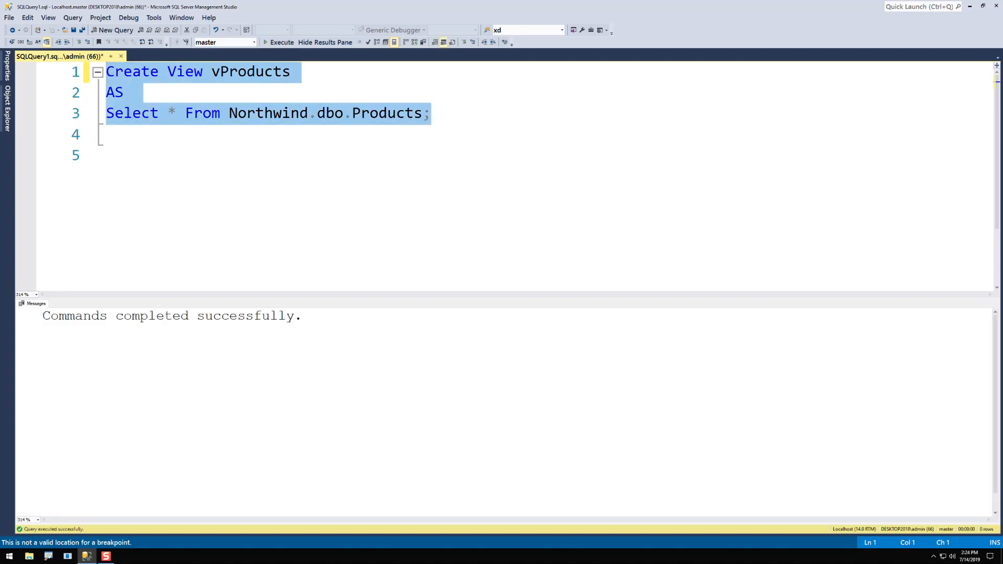
Run the script without the separator to see the error, then restore Go on line 3.
key("Return")
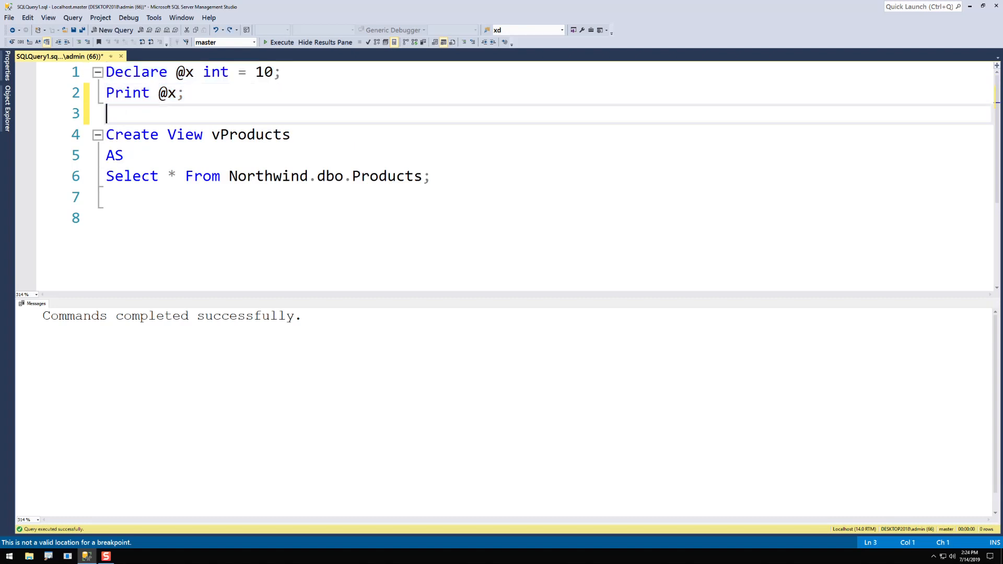
left_click(281, 42)
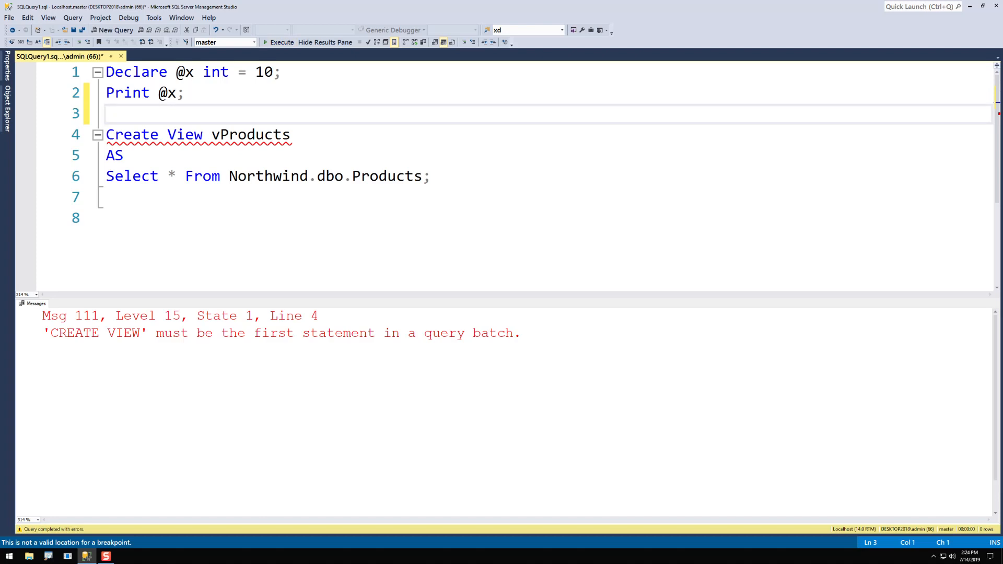
left_click(107, 113)
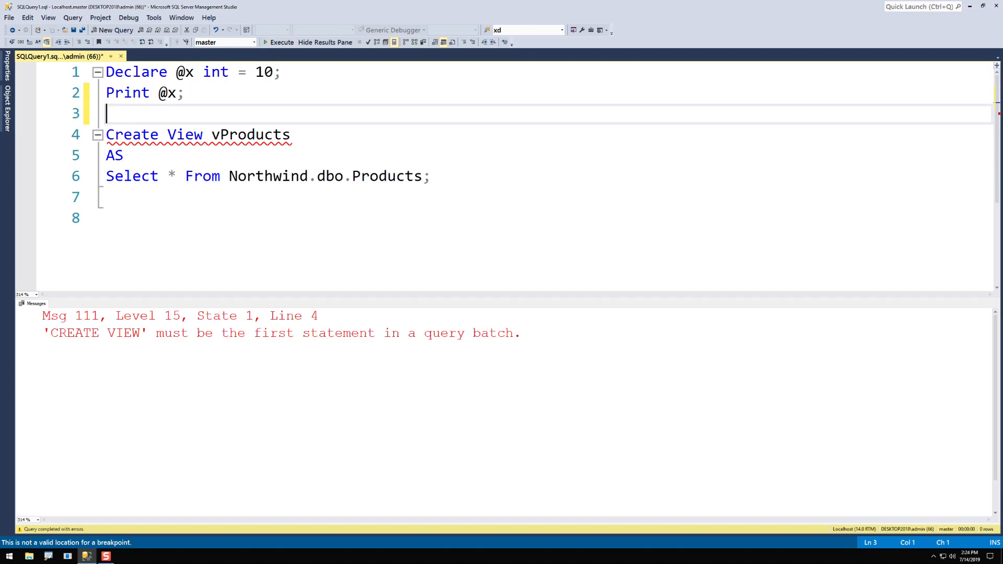
mouse_move(199, 145)
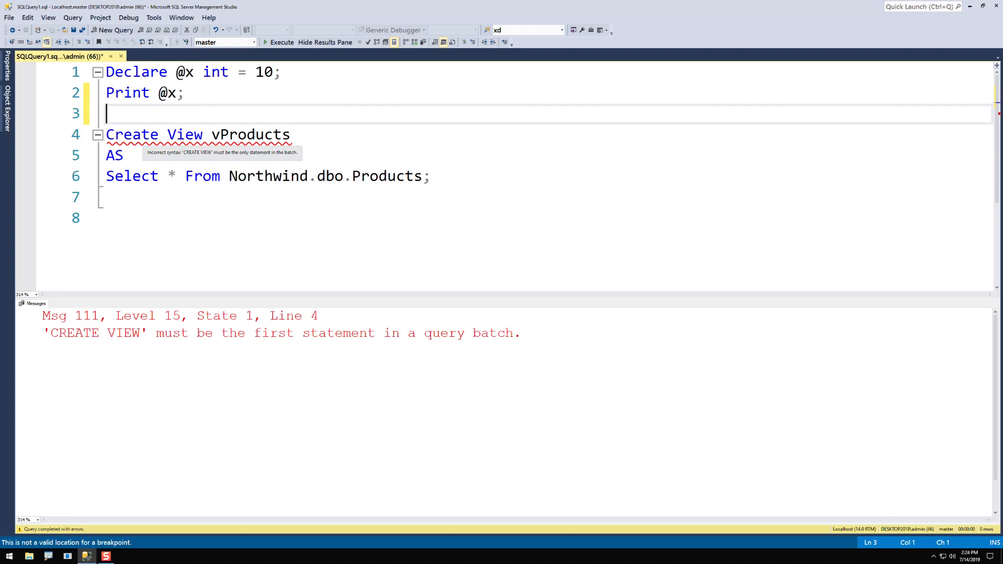
type("Go")
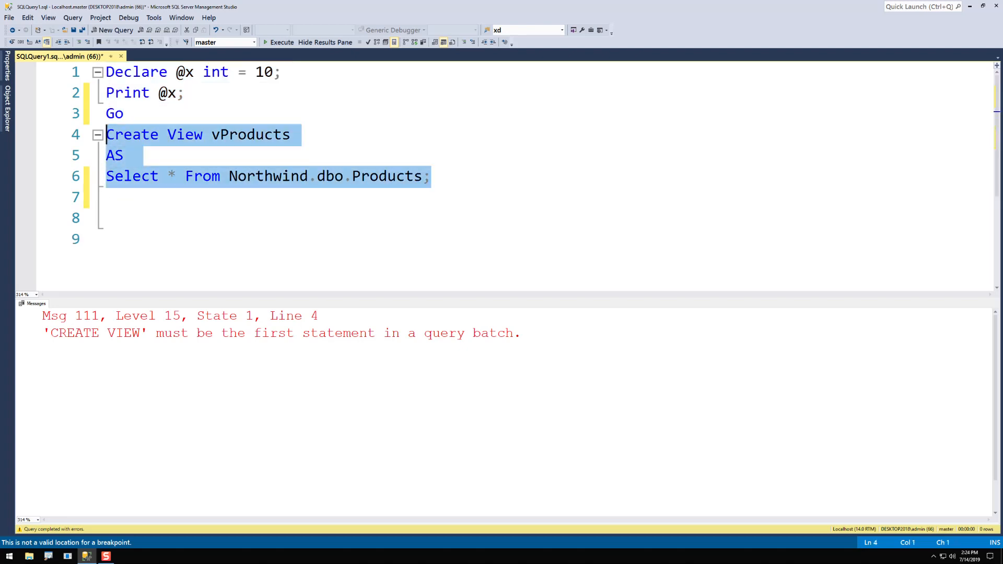
Paste a second view vOrders selecting from Northwind.dbo.Orders with Go between the views.
key("ctrl+v")
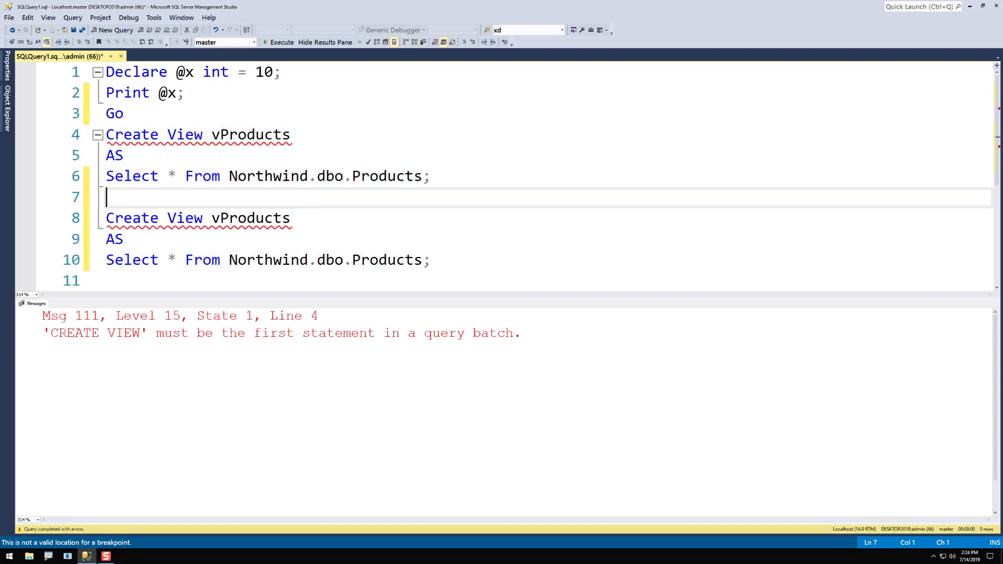
key("BackSpace")
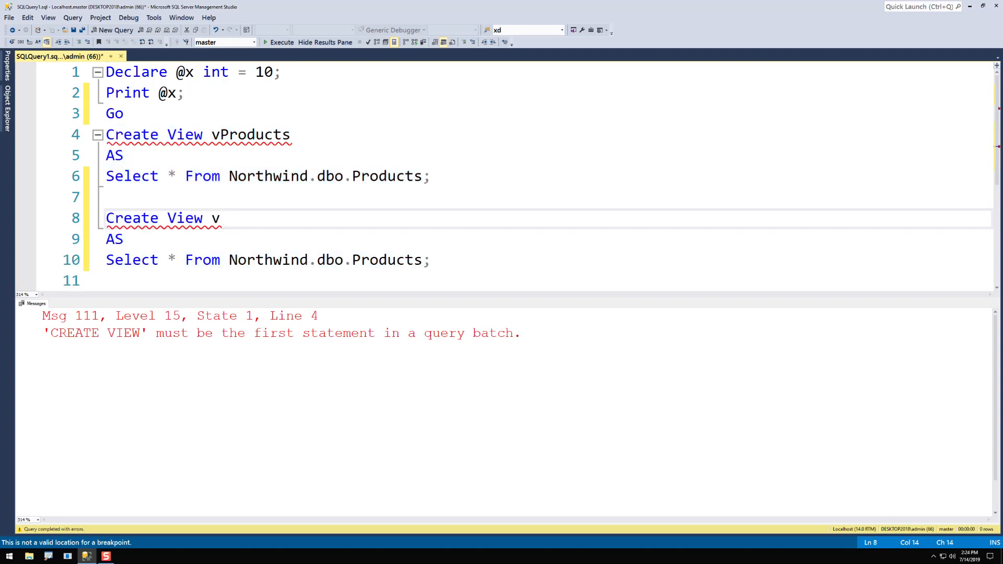
type("Sales")
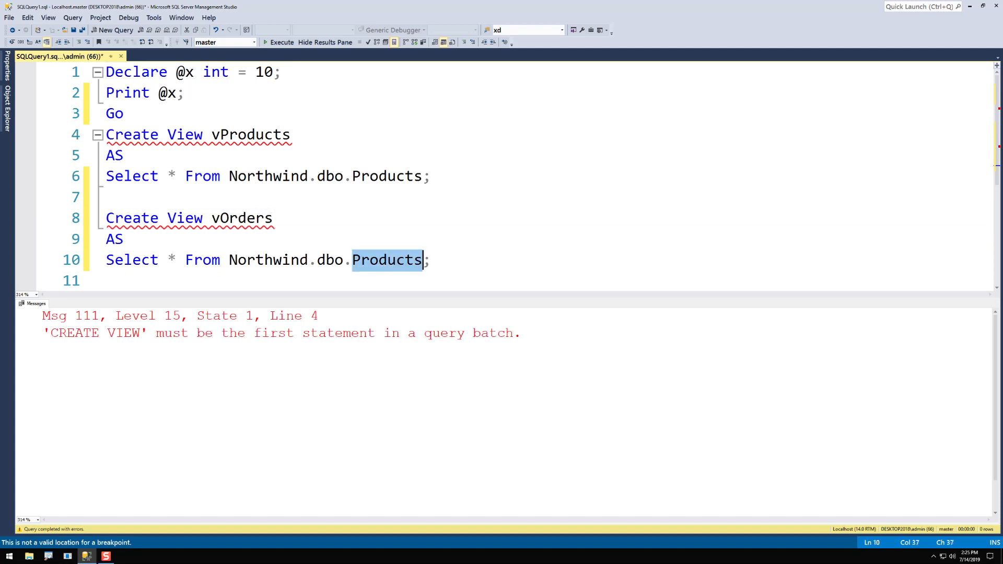
type("Order")
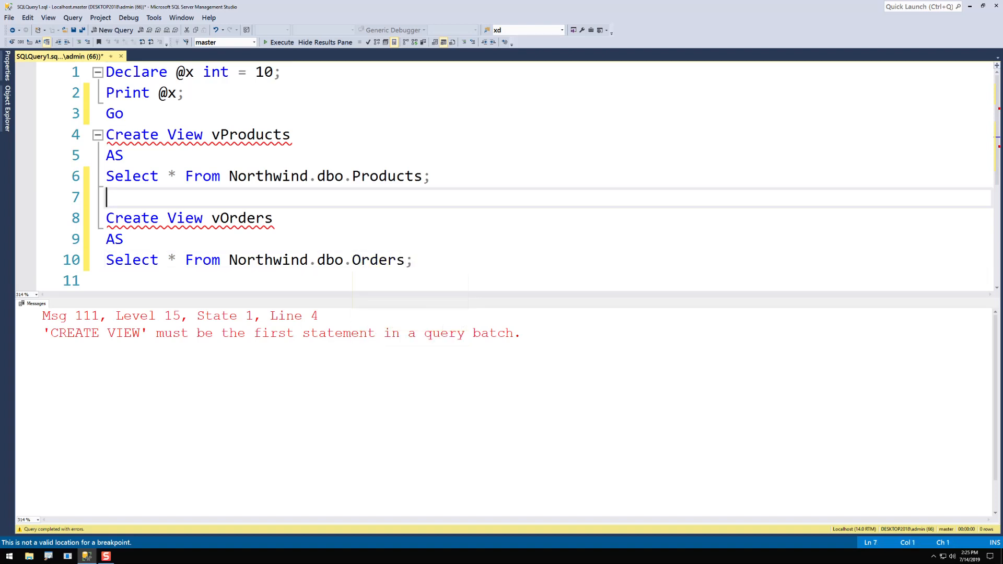
type("Go")
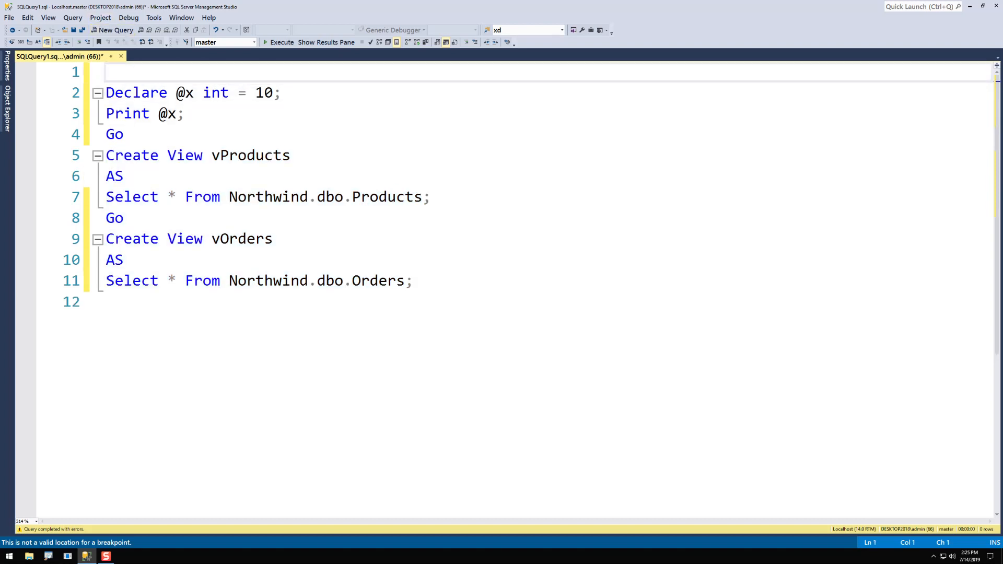
Begin the script with Use TempDB followed by its own Go line.
type("Us")
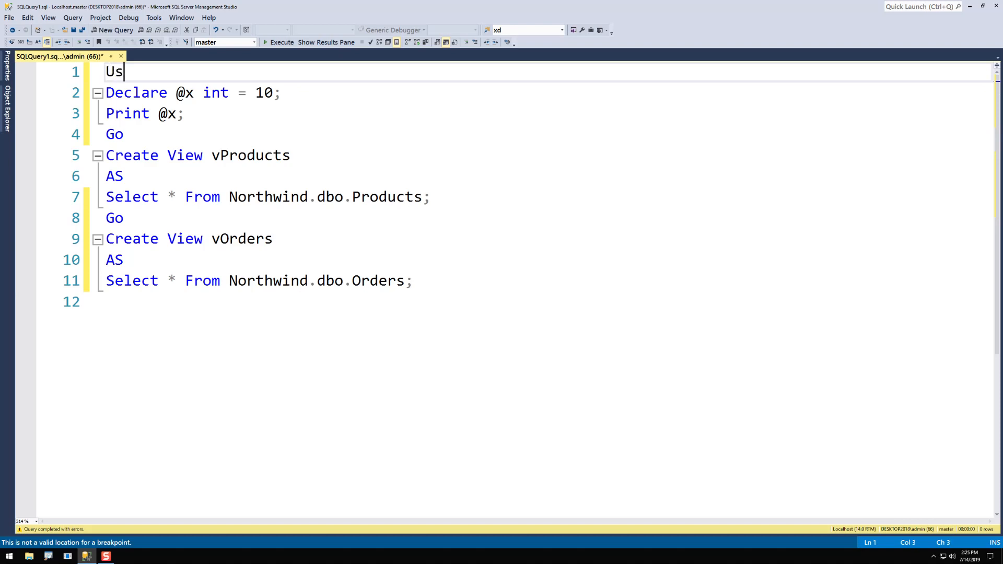
type("e")
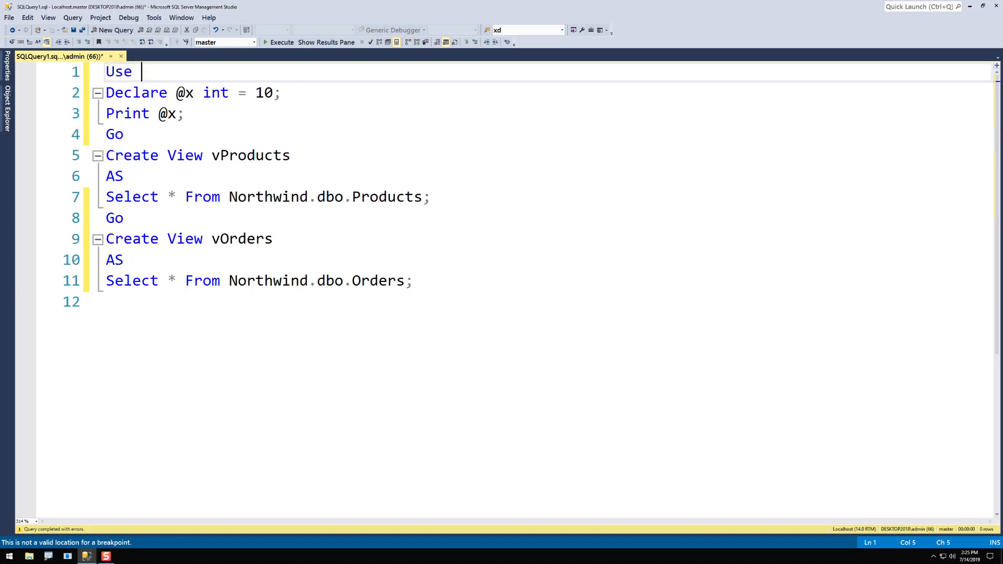
type("Tem")
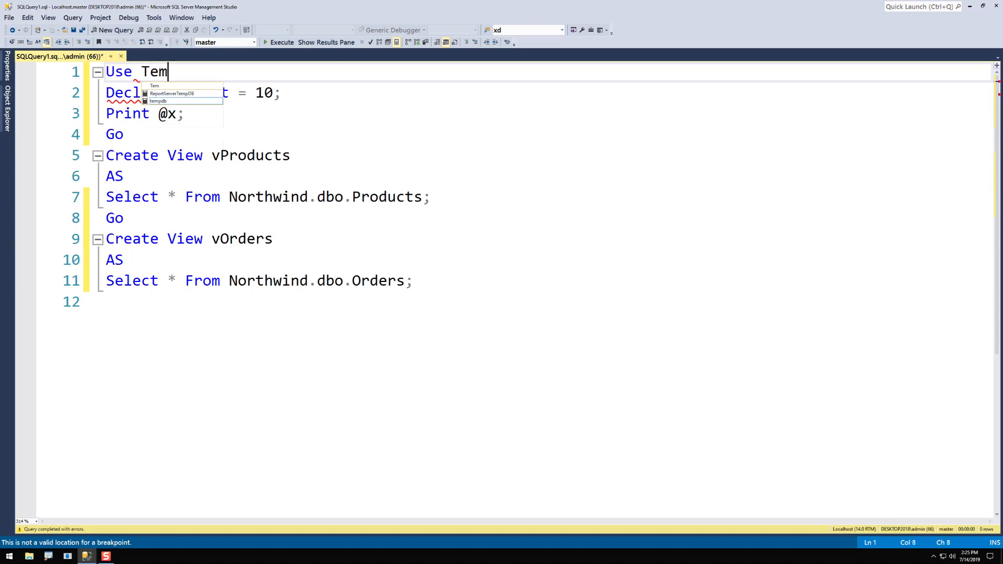
type("pDB;")
type("g")
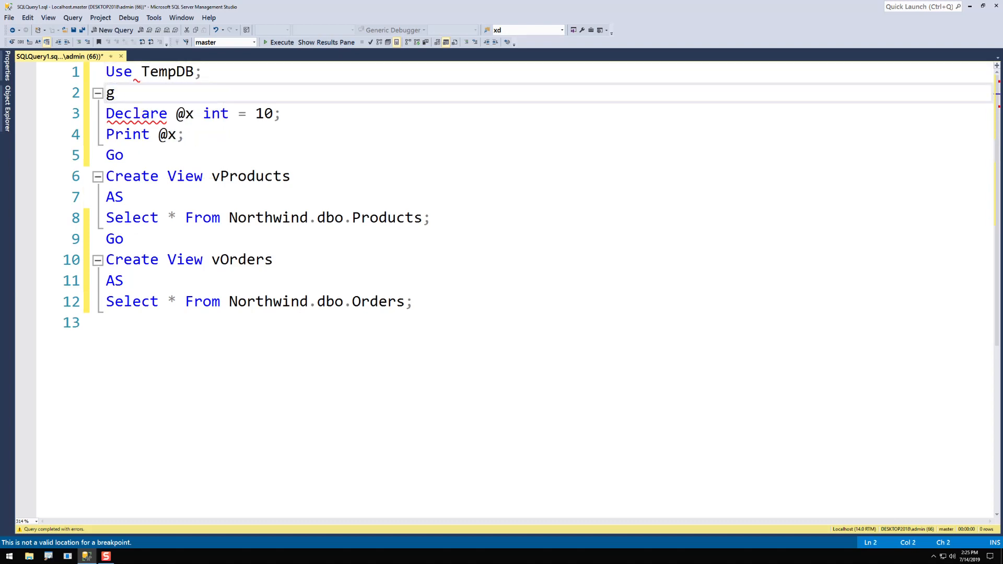
type("o")
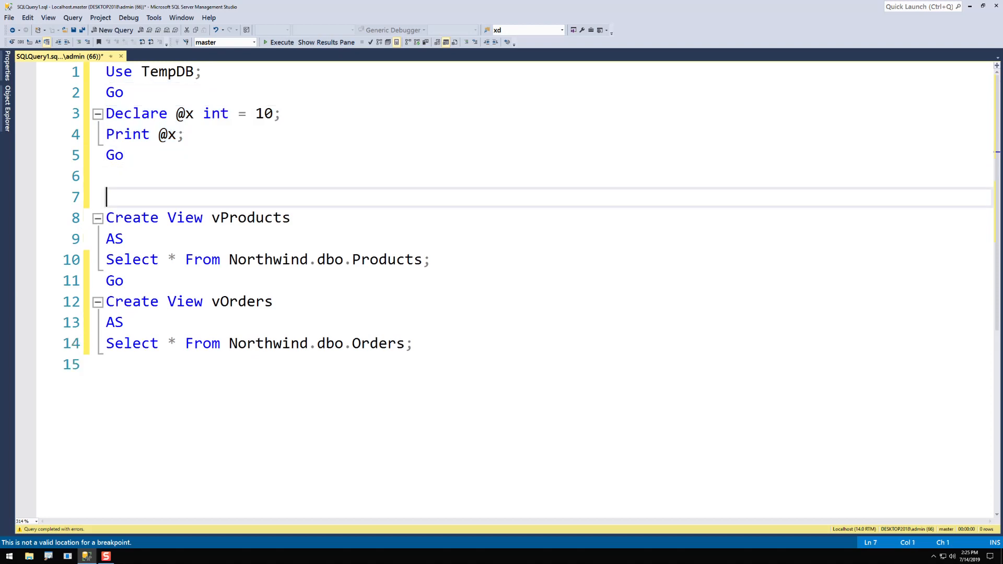
key("Enter")
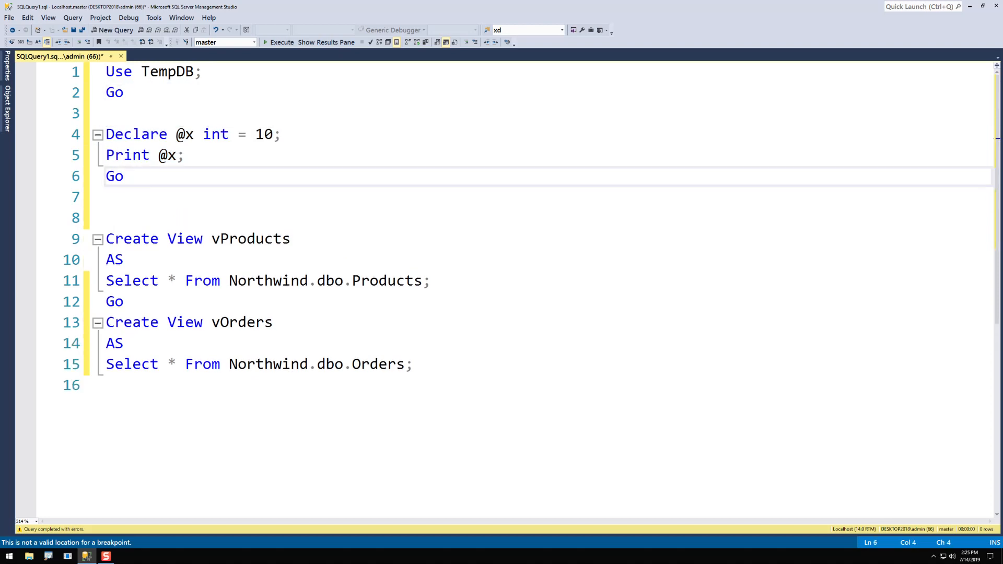
Execute the variable batch with Go 10, then Go 5, and hide the results pane.
type("10")
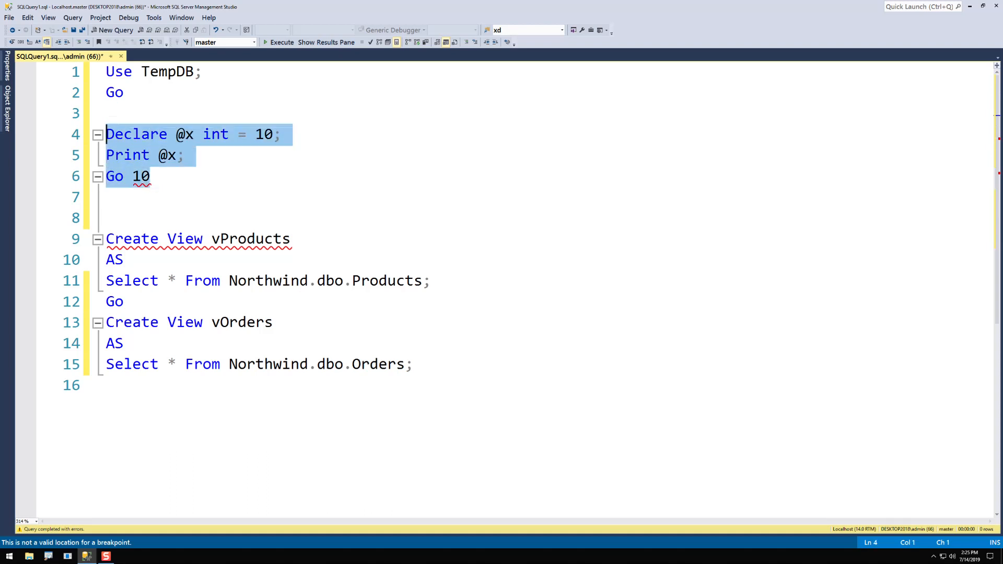
left_click(278, 41)
type("5")
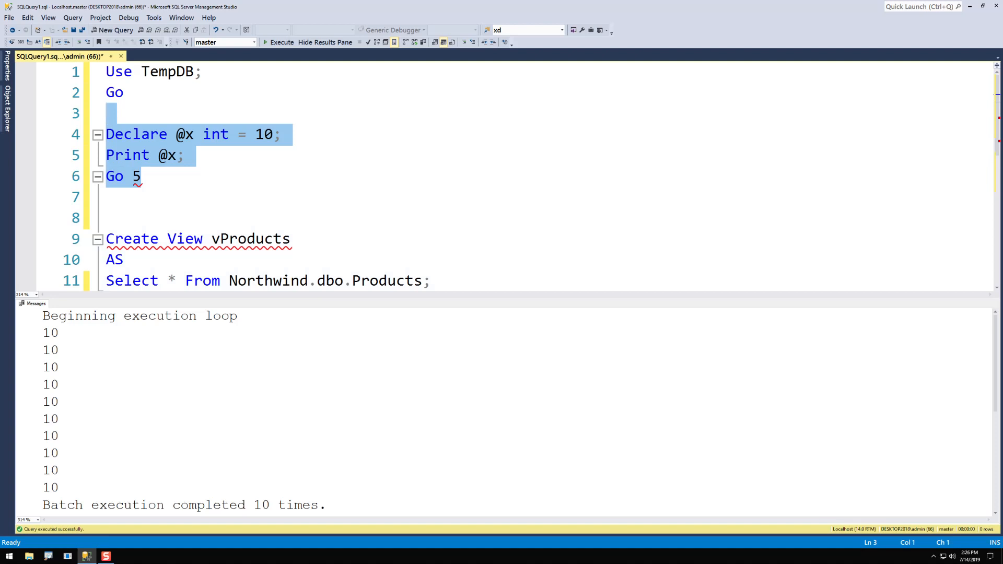
left_click(281, 42)
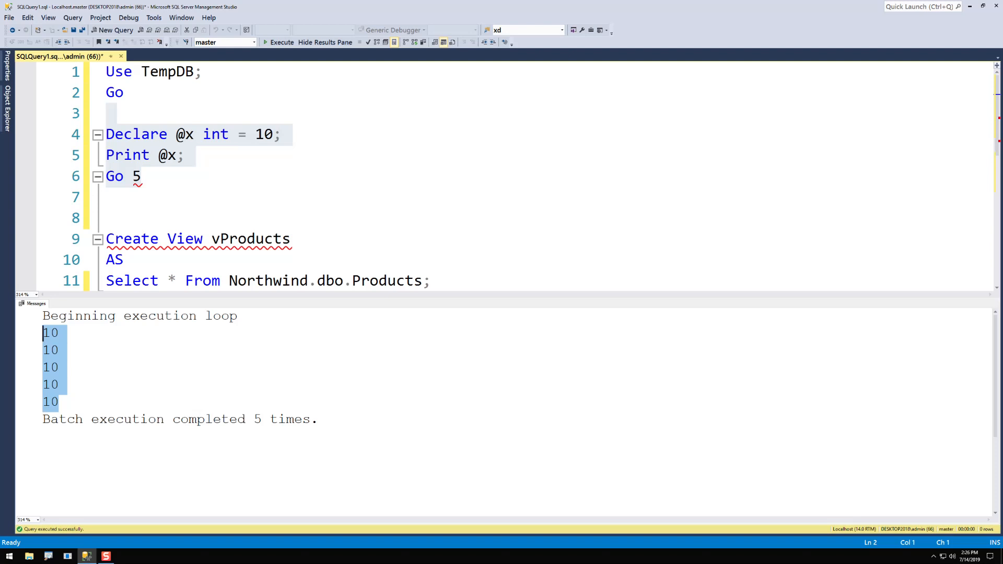
left_click(325, 41)
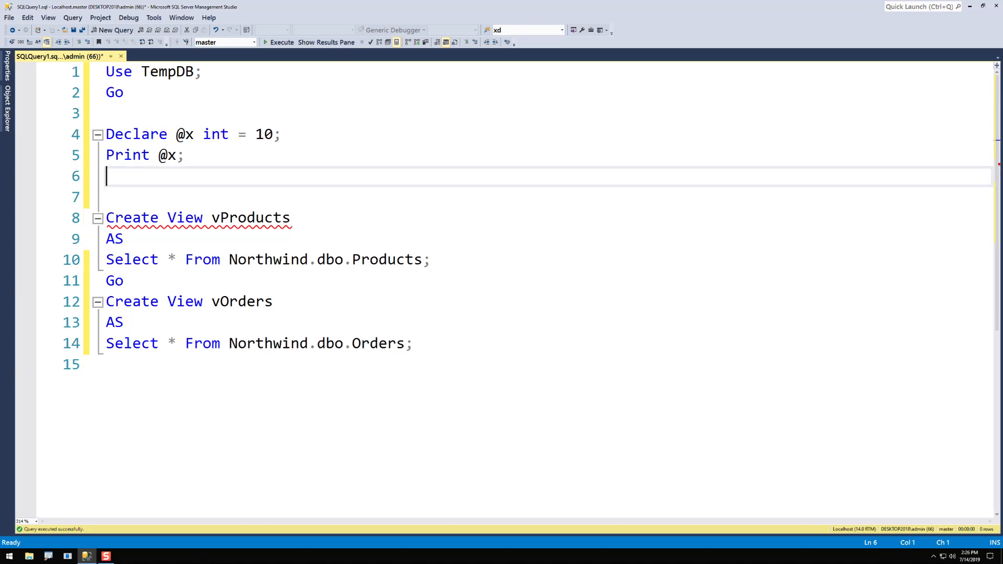
Restore a plain Go line after Print @x, closing the variable batch before the views.
type("go")
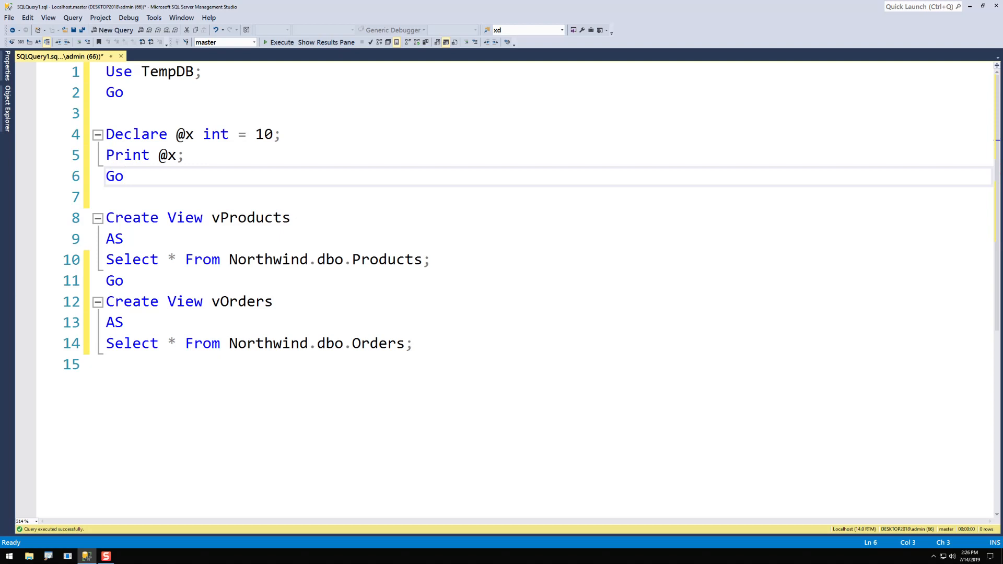
double_click(113, 175)
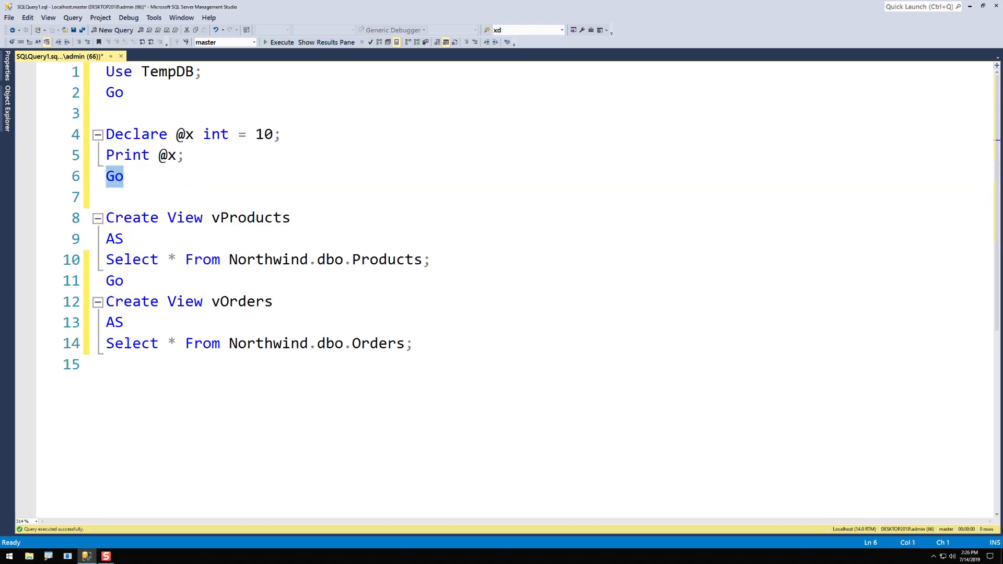